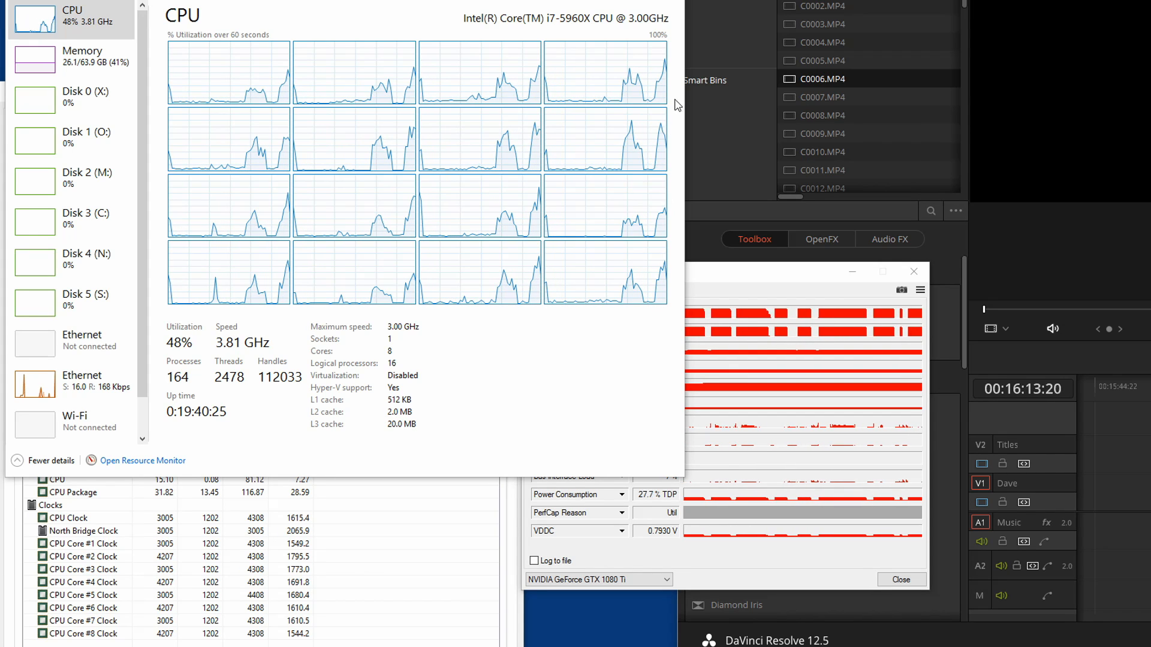
mouse_move(660, 137)
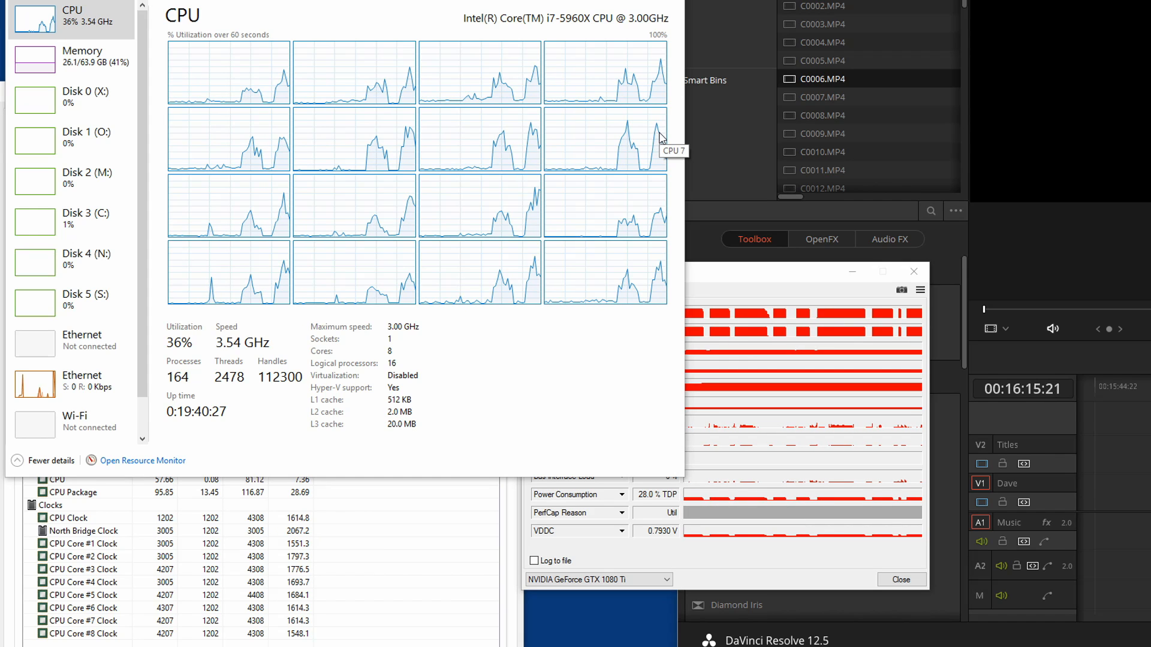
mouse_move(529, 141)
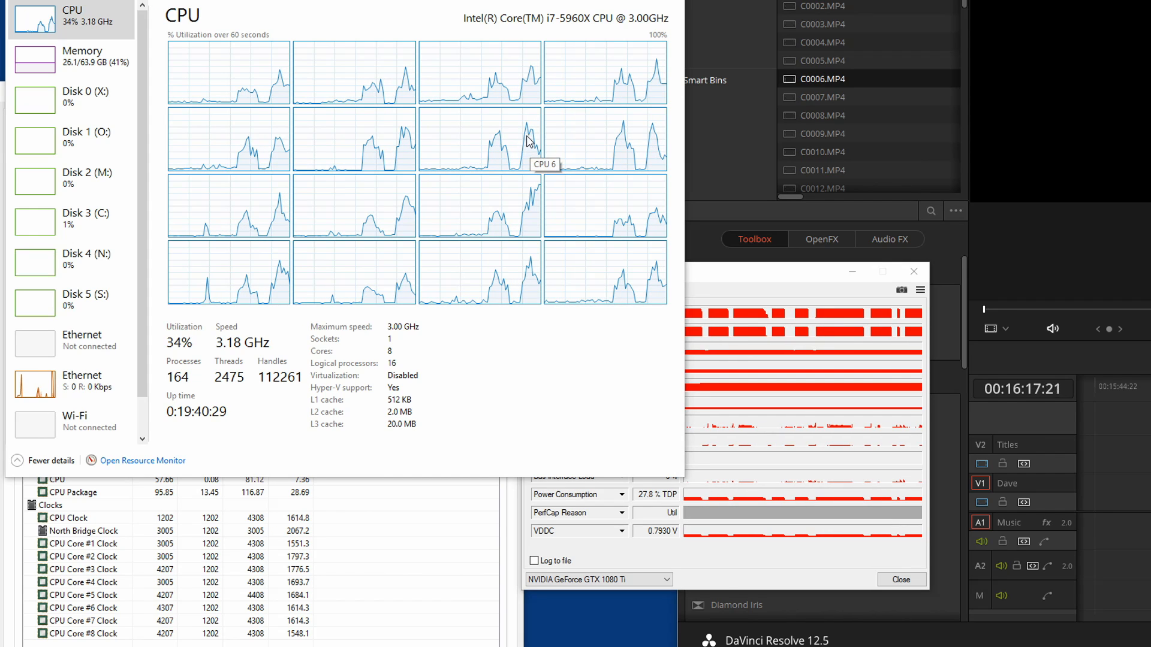
mouse_move(653, 289)
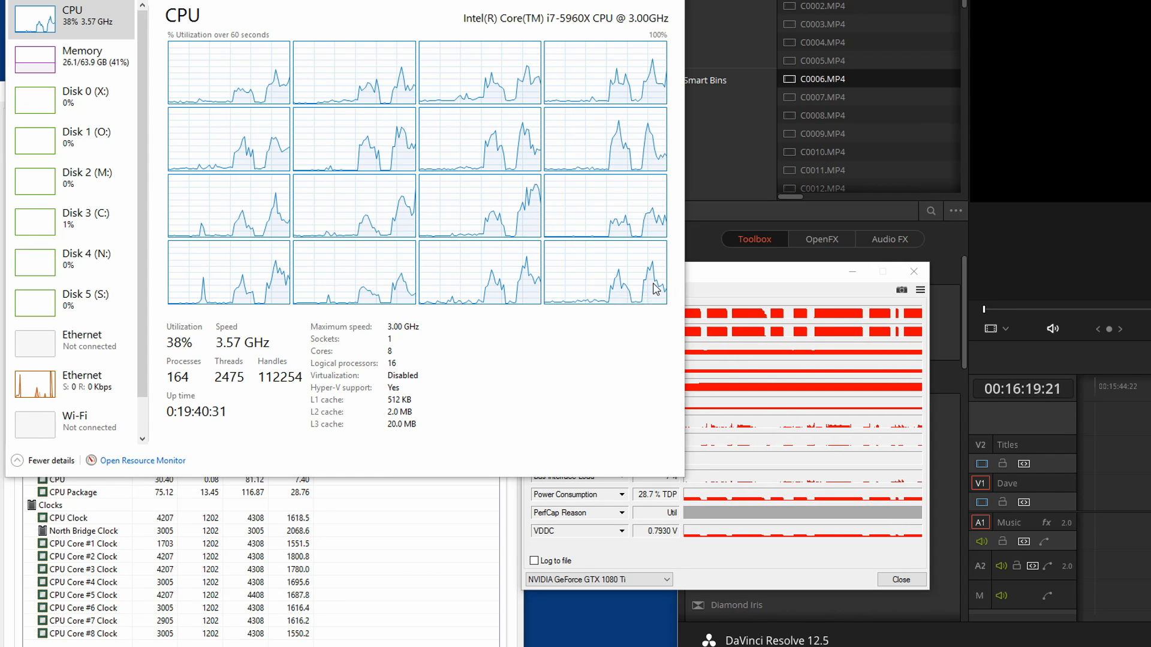